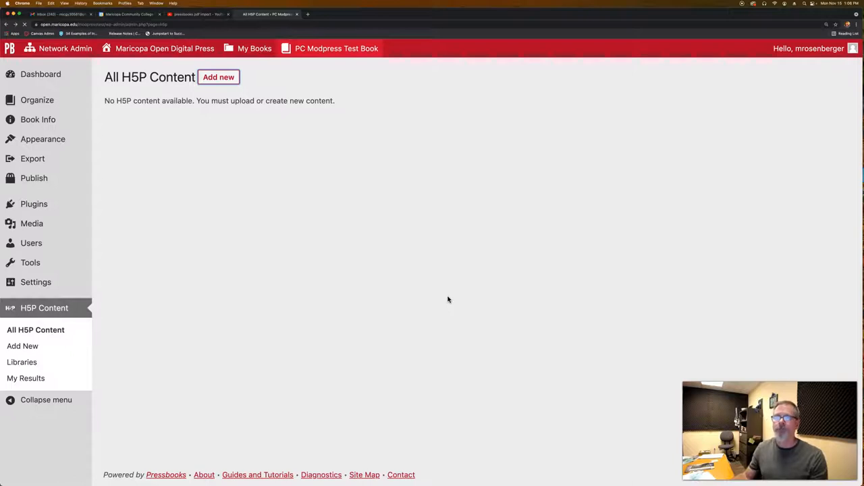
# Start Add New to reach the H5P content type hub.
pyautogui.click(219, 76)
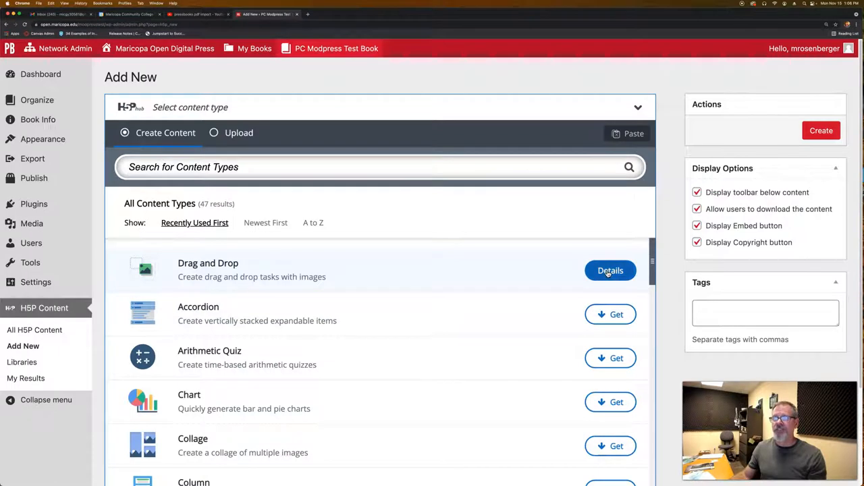
# Choose the Drag and Drop content type and begin building a new activity titled Test.
pyautogui.click(610, 270)
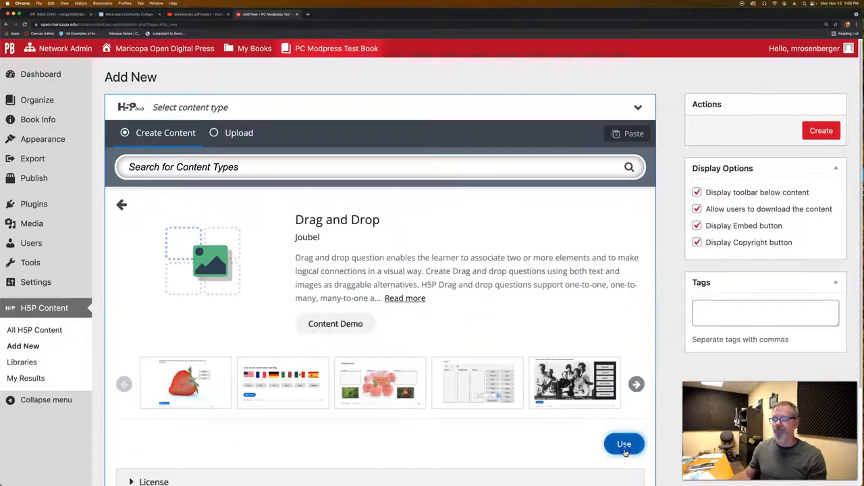
pyautogui.click(624, 443)
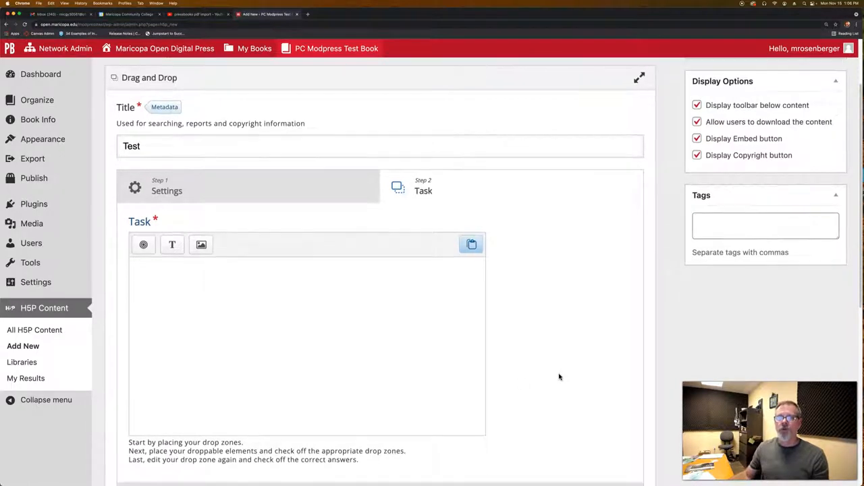
pyautogui.moveTo(143, 245)
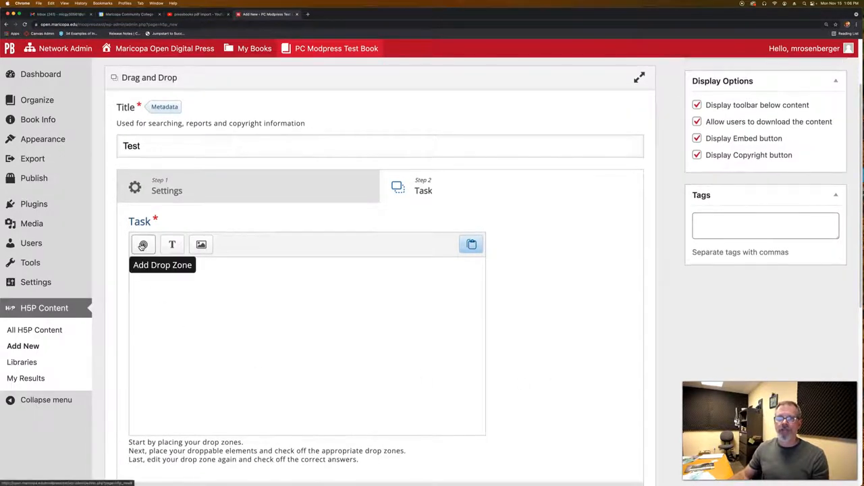
# Add a drop zone labelled Greetings with Show label and Auto-Align enabled.
pyautogui.click(143, 244)
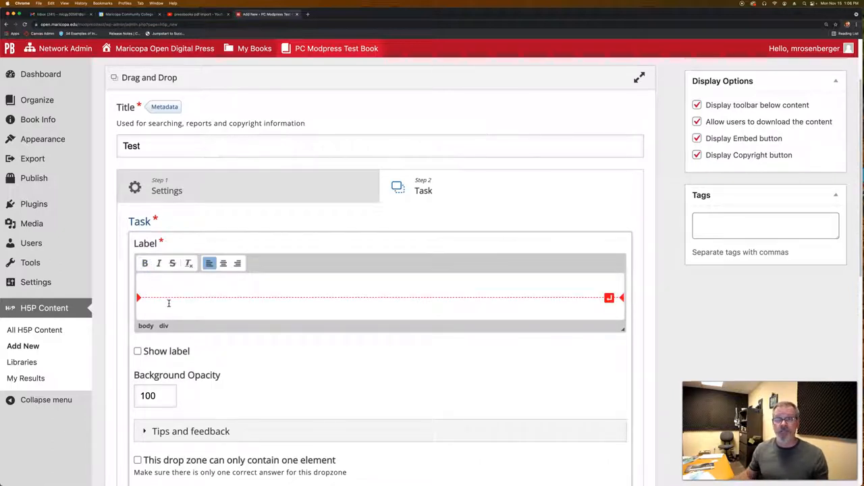
pyautogui.write('Greetings')
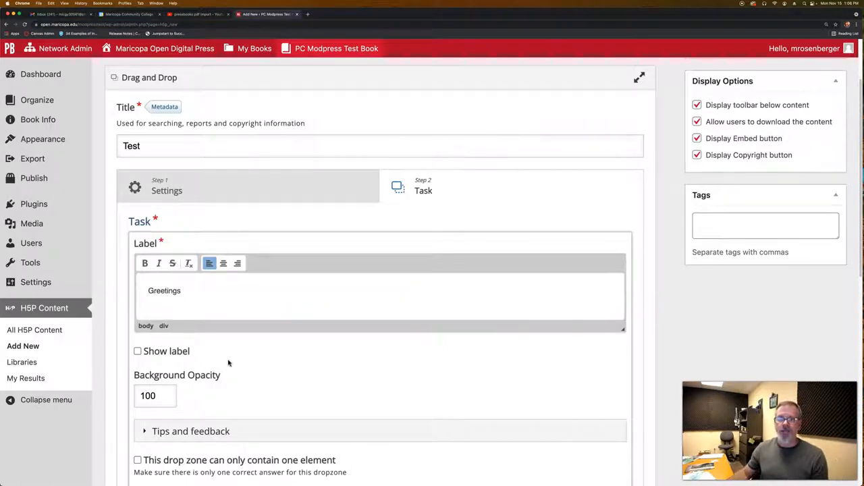
pyautogui.click(137, 305)
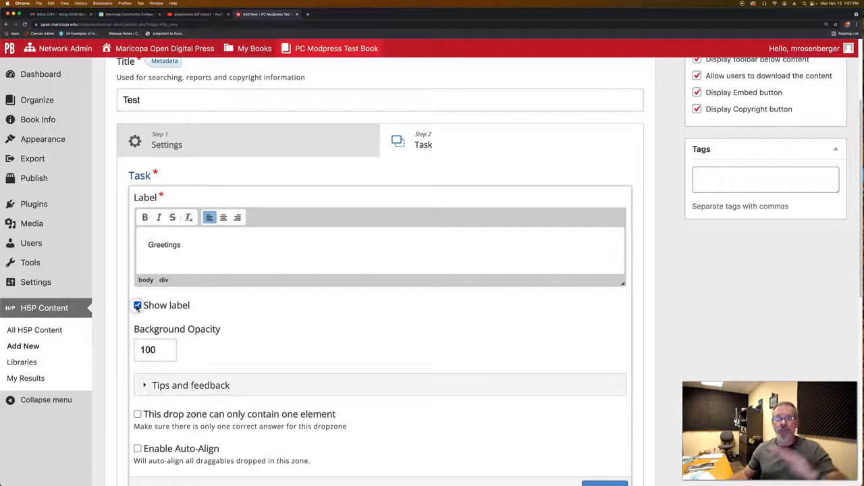
pyautogui.scroll(-3)
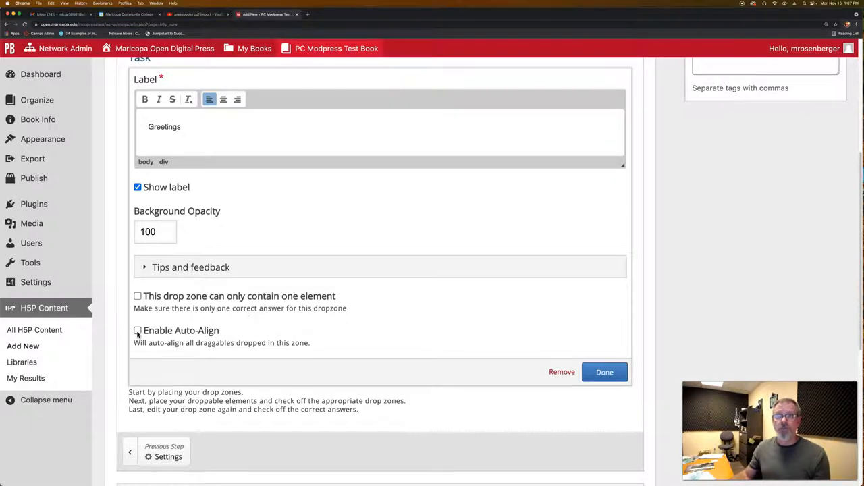
pyautogui.click(138, 330)
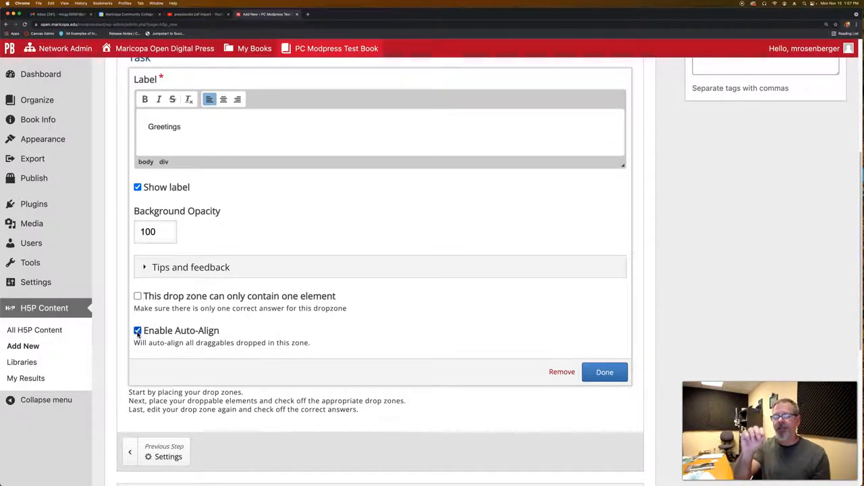
pyautogui.click(605, 372)
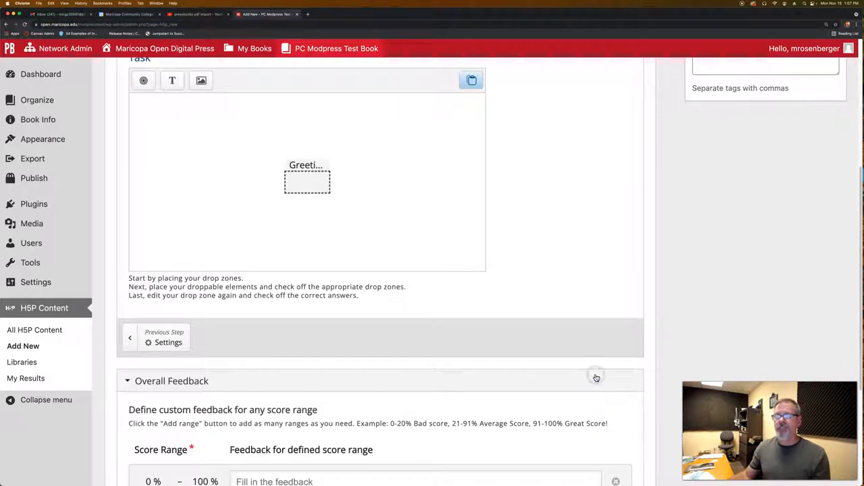
# Move the Greetings zone top-left, enlarge it, and place a copy on the right side.
pyautogui.click(307, 178)
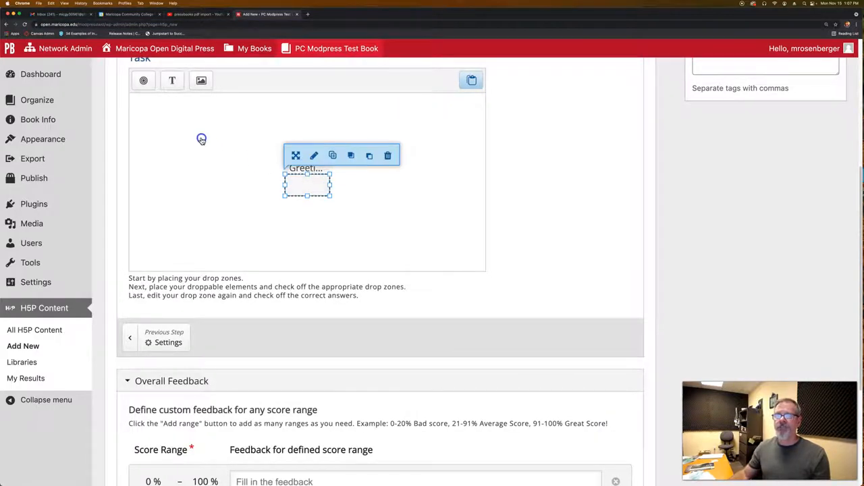
pyautogui.moveTo(308, 182); pyautogui.dragTo(156, 125)
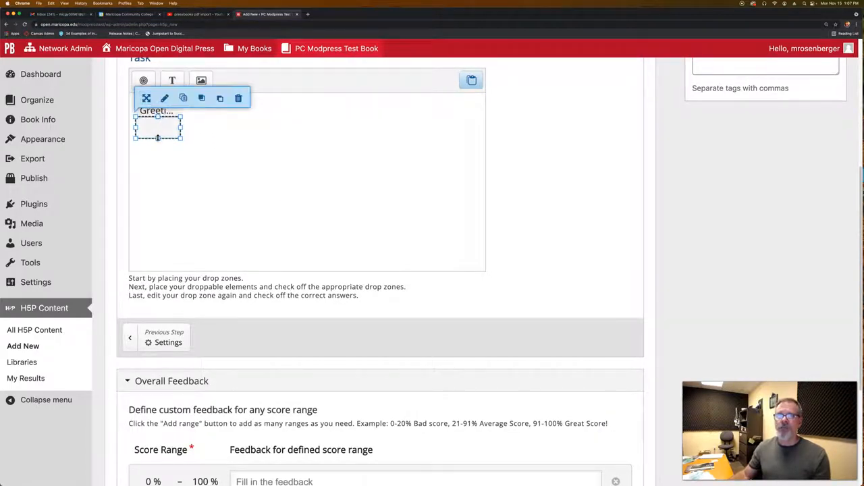
pyautogui.moveTo(157, 137); pyautogui.dragTo(157, 263)
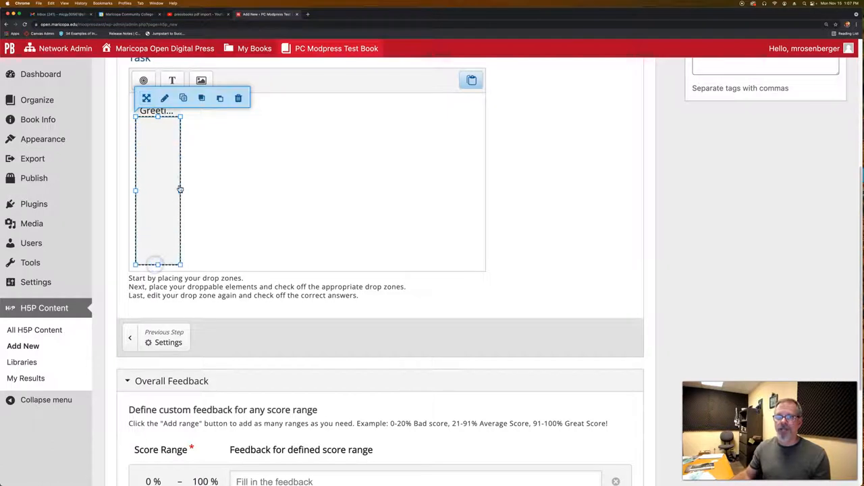
pyautogui.moveTo(181, 192); pyautogui.dragTo(249, 191)
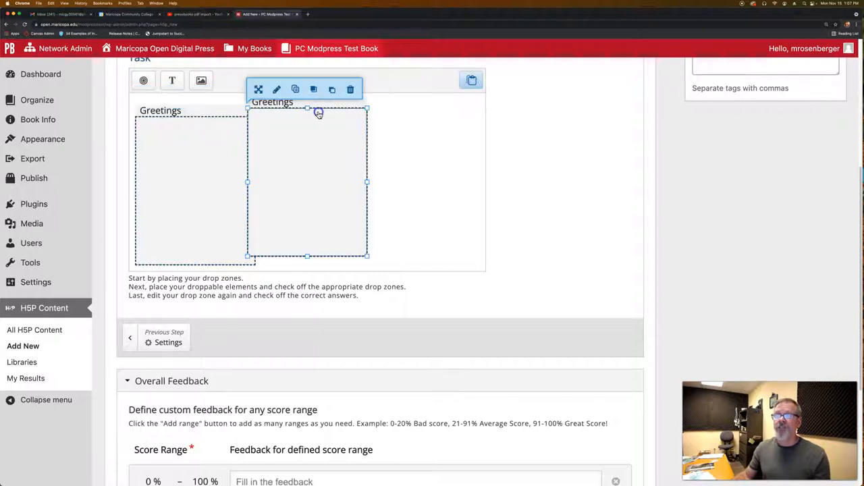
pyautogui.moveTo(308, 182); pyautogui.dragTo(414, 190)
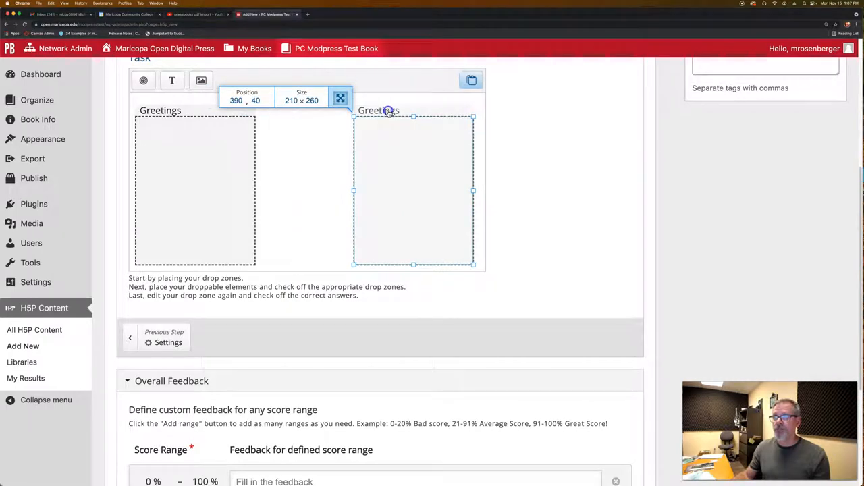
# Relabel the right-hand drop zone as Goodbyes and save its settings.
pyautogui.click(341, 97)
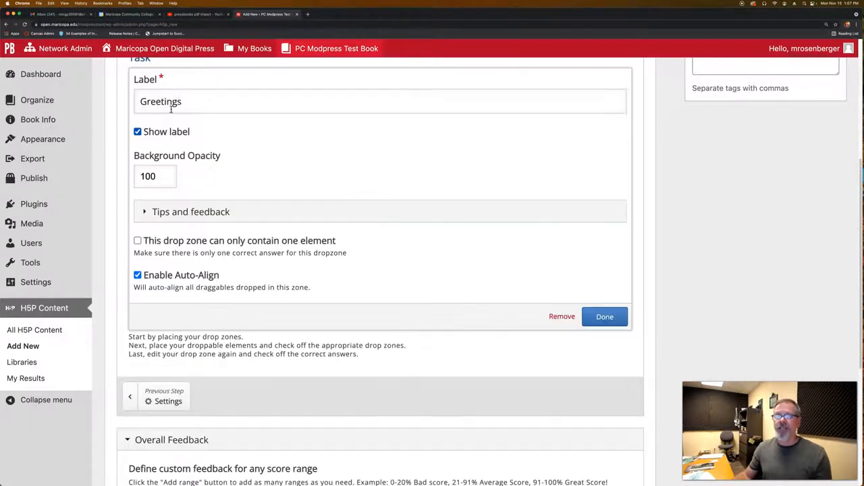
pyautogui.click(169, 100)
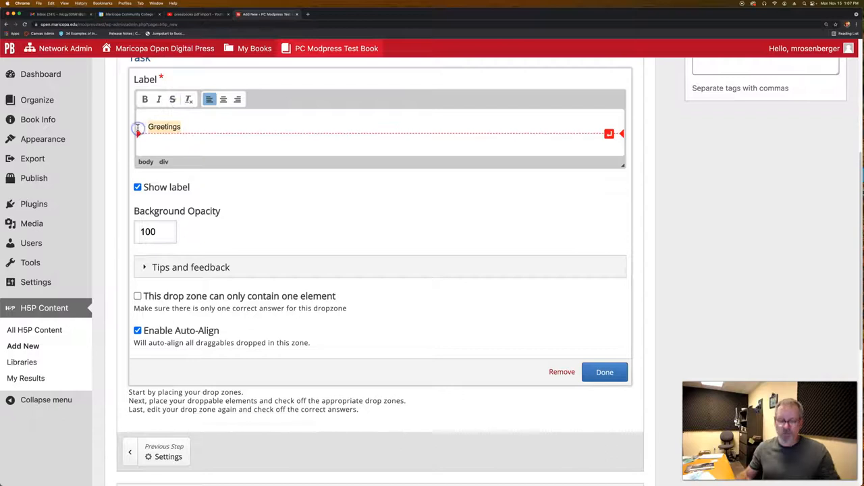
pyautogui.write('Goodbyes')
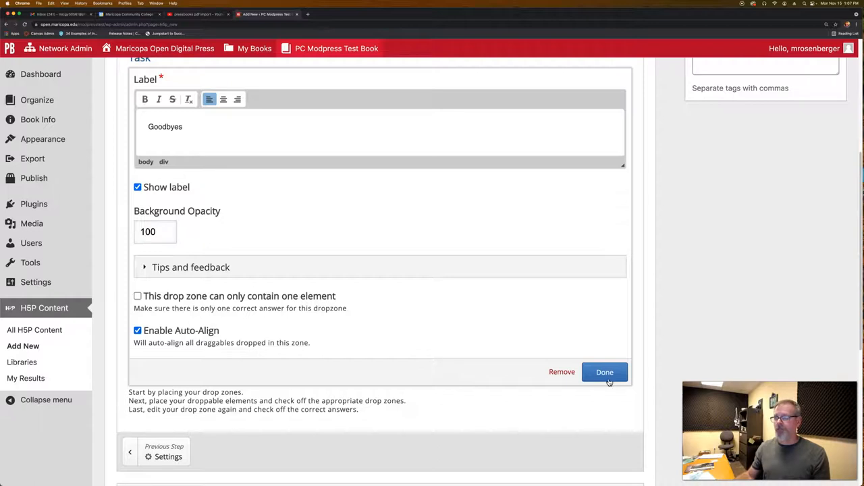
pyautogui.click(605, 372)
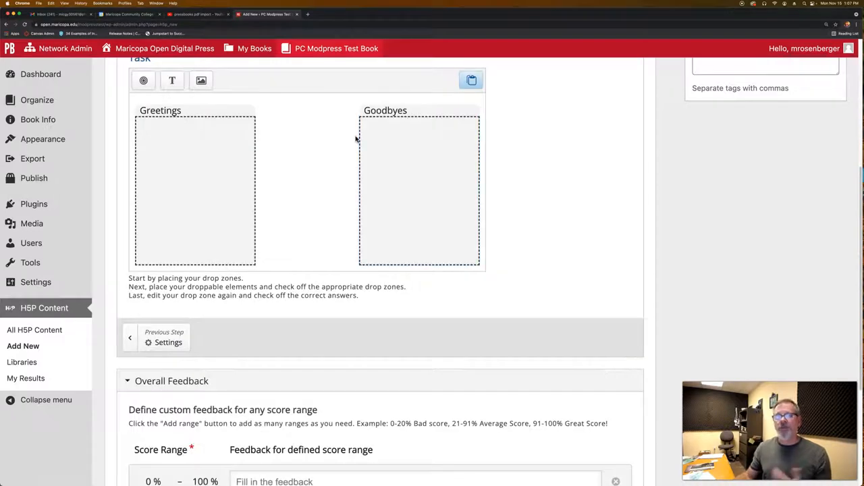
pyautogui.moveTo(218, 94)
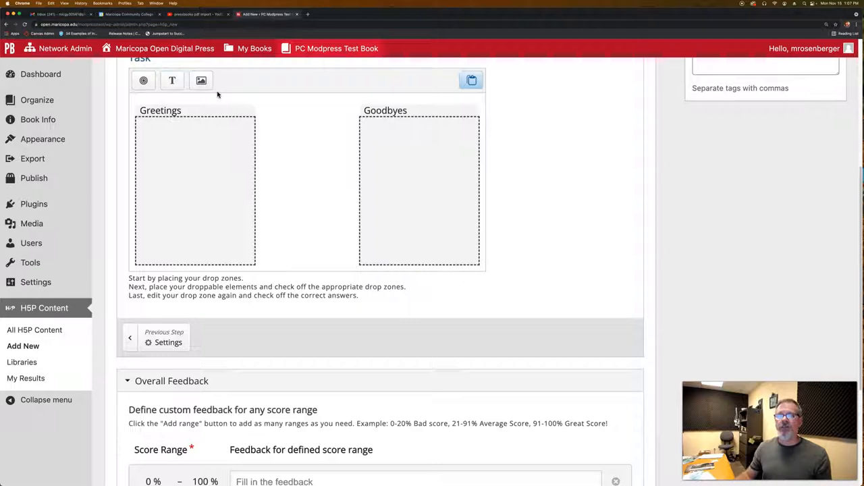
# Add a draggable text element Hello assigned to all drop zones.
pyautogui.click(173, 81)
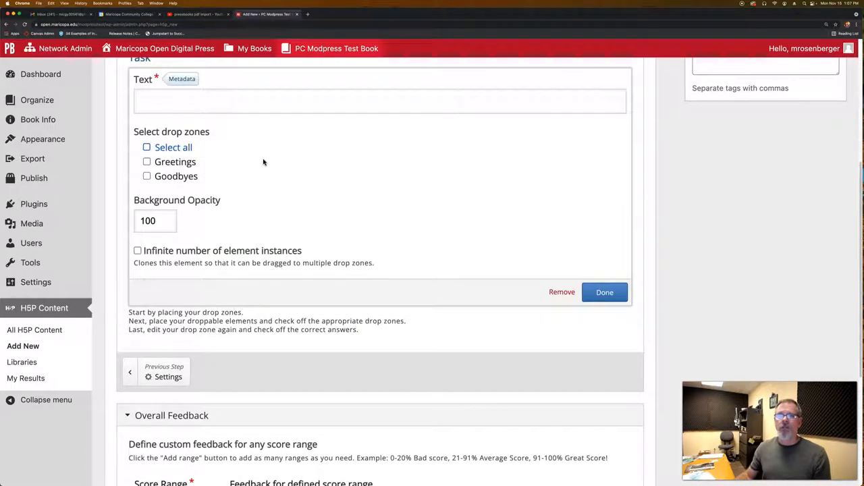
pyautogui.click(381, 101)
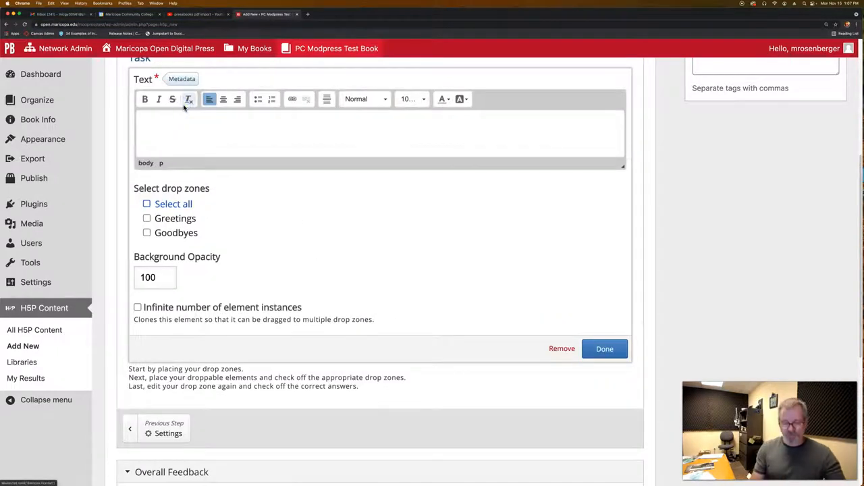
pyautogui.write('Hello')
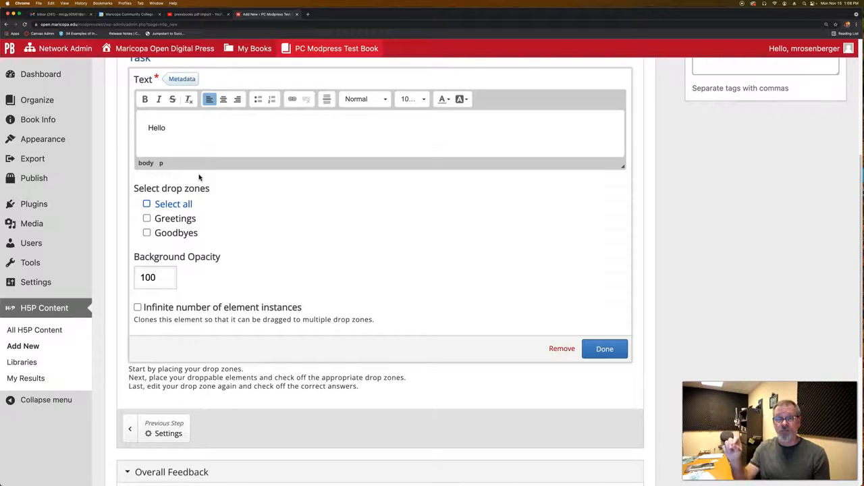
pyautogui.click(165, 127)
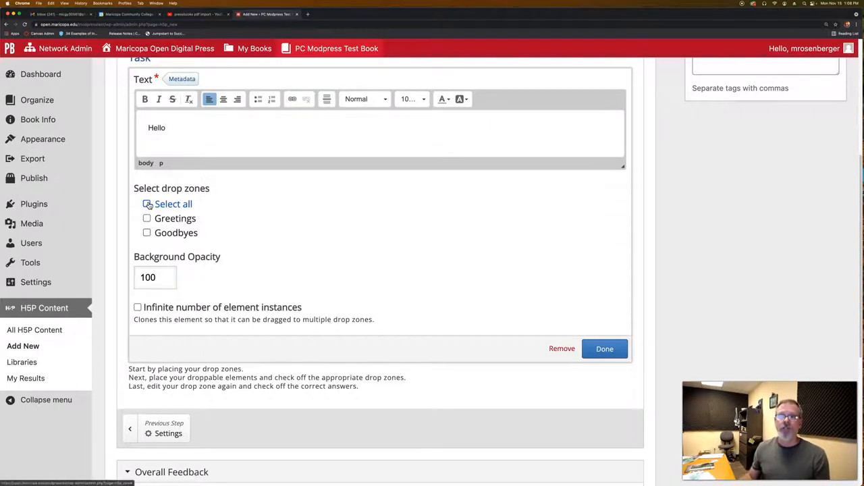
pyautogui.click(146, 204)
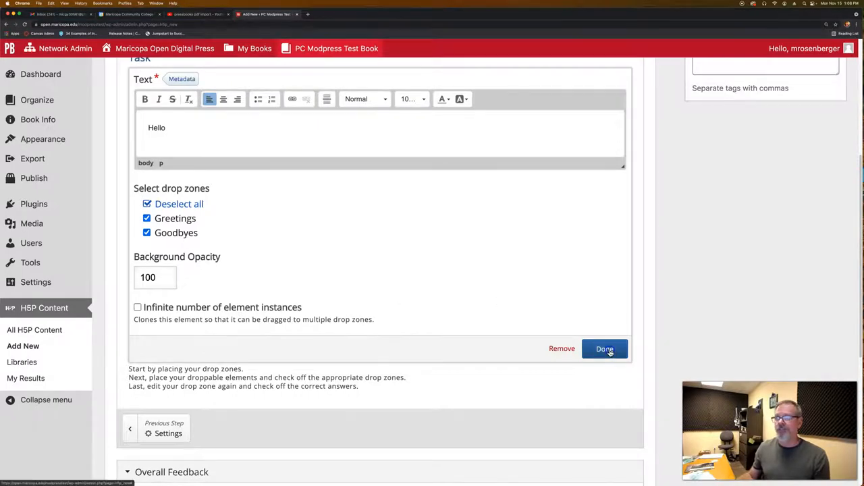
pyautogui.click(604, 348)
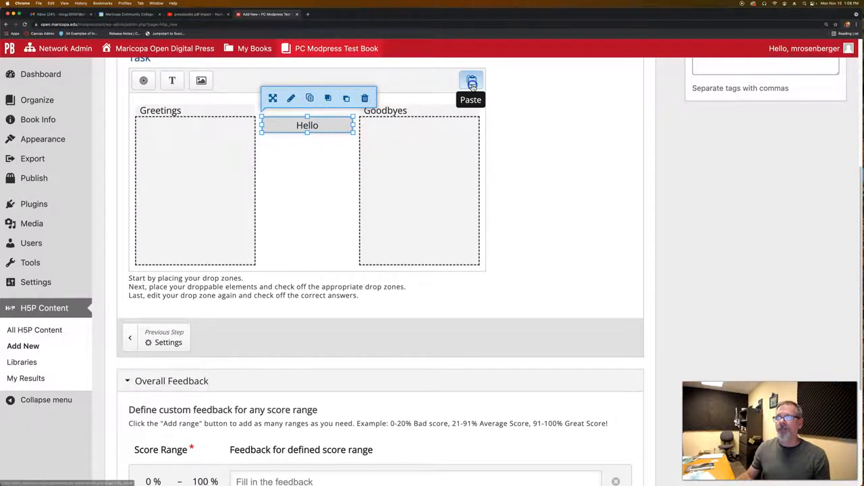
# Turn a copy of Hello into a Goodbye word element.
pyautogui.click(470, 81)
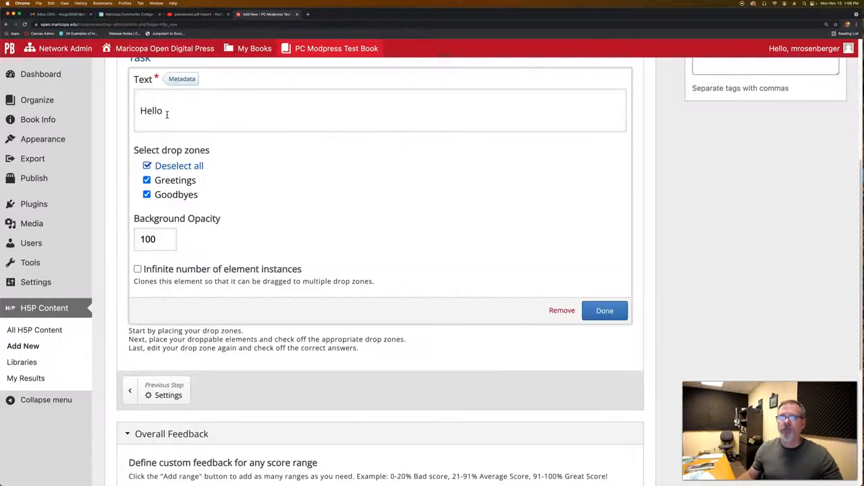
pyautogui.click(169, 111)
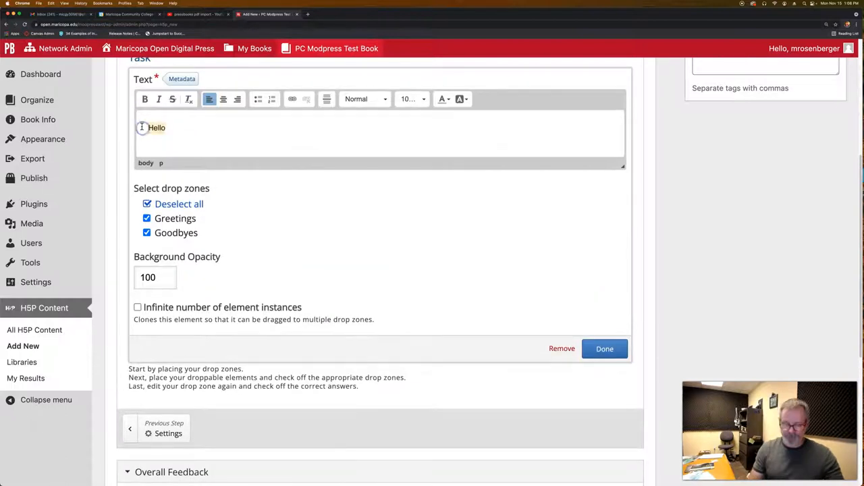
pyautogui.write('Goodbye')
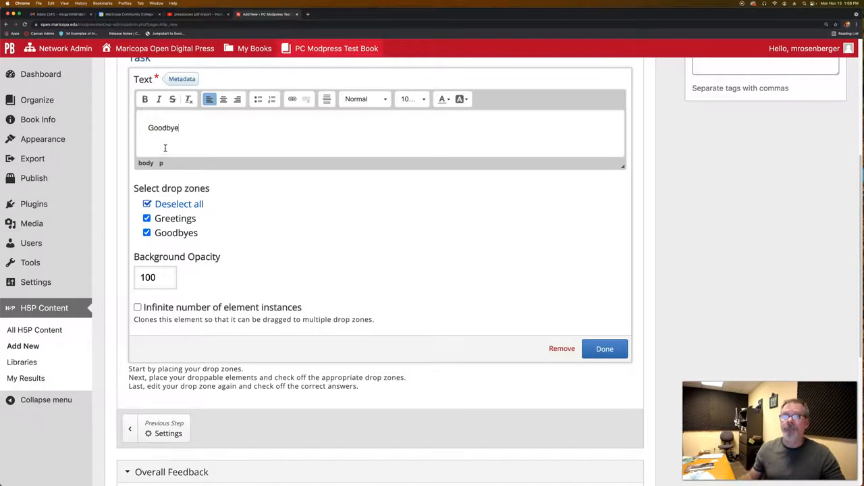
pyautogui.click(605, 348)
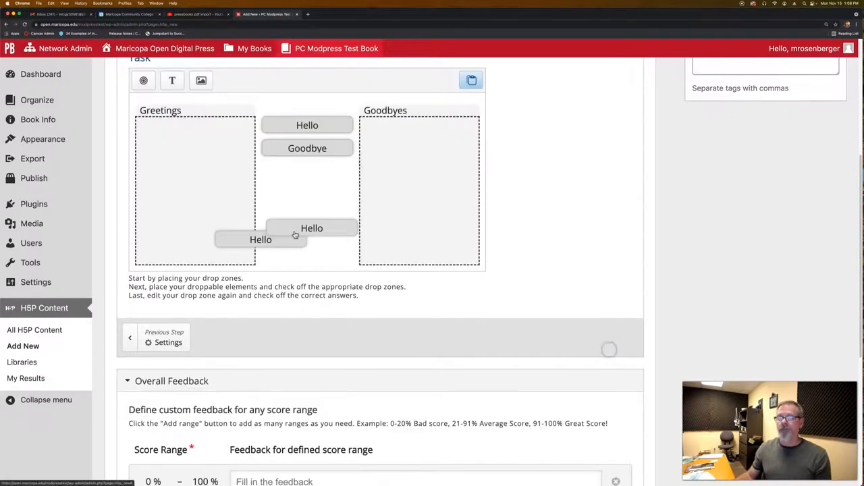
# Make further copies See Ya and Wazzup and line them up in a column below Goodbye.
pyautogui.click(259, 239)
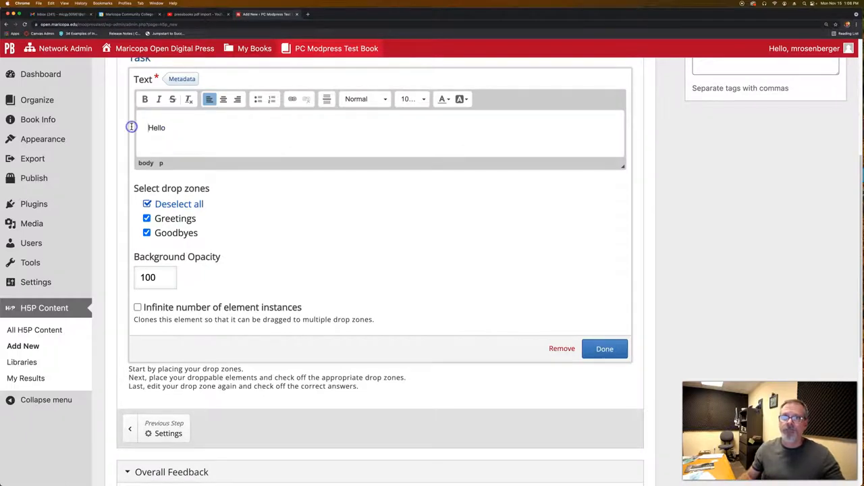
pyautogui.write('See Ya')
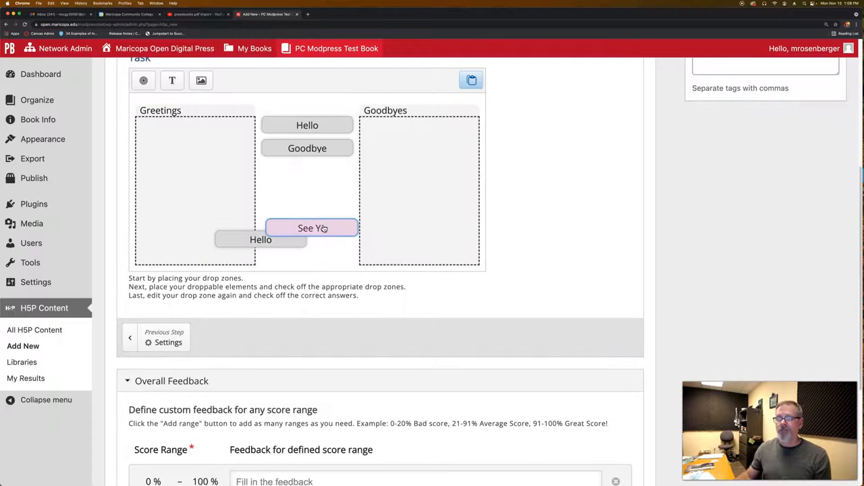
pyautogui.moveTo(313, 227); pyautogui.dragTo(307, 170)
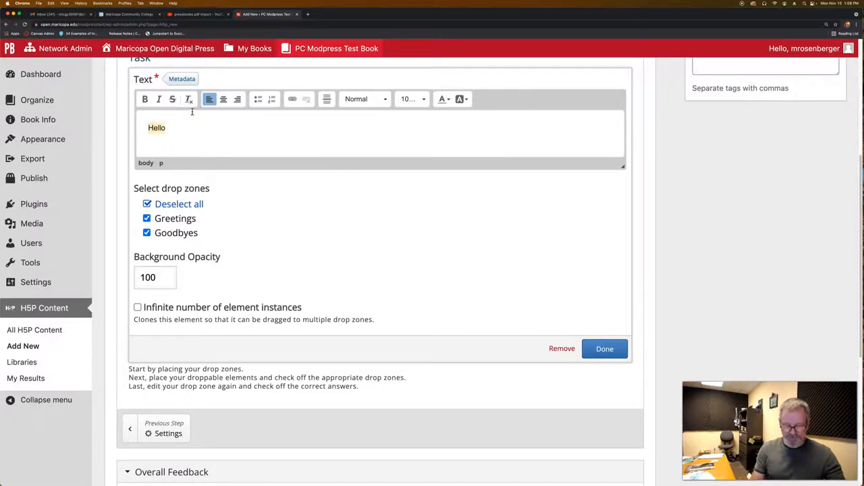
pyautogui.write('Wazzup')
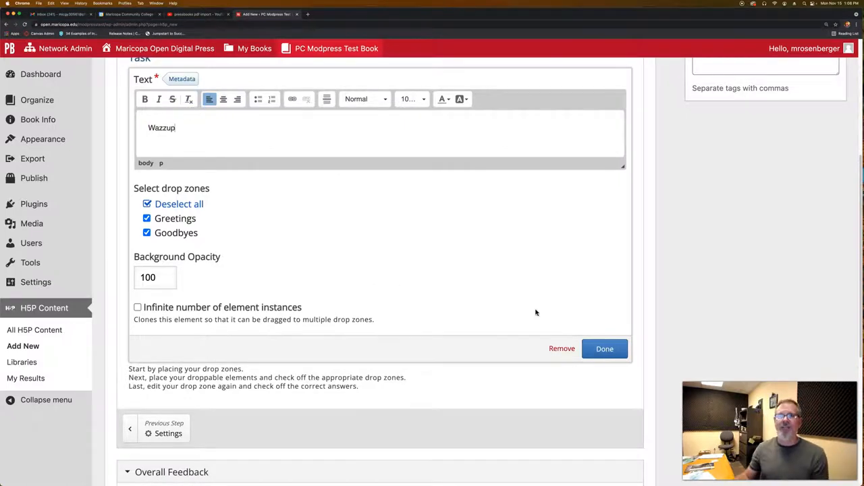
pyautogui.click(605, 349)
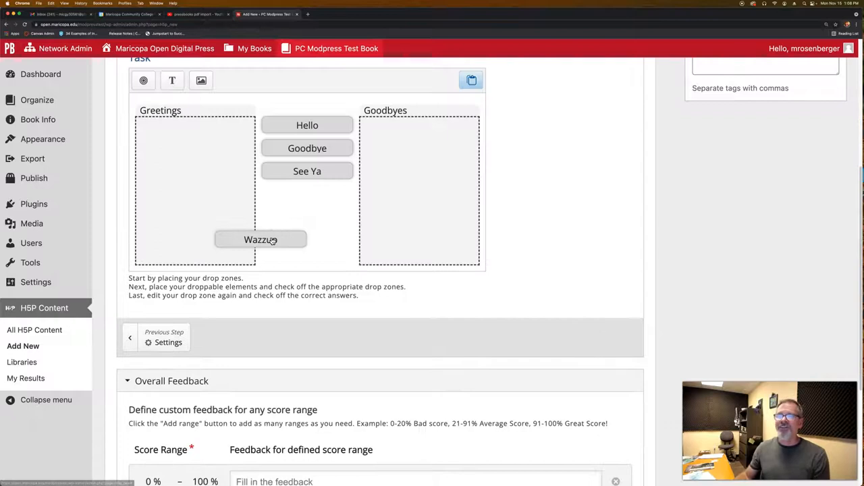
pyautogui.moveTo(261, 240); pyautogui.dragTo(308, 195)
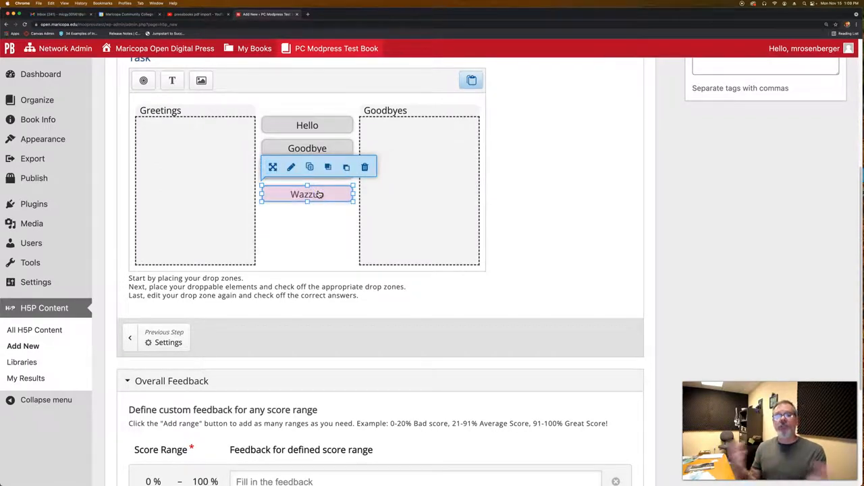
pyautogui.click(308, 148)
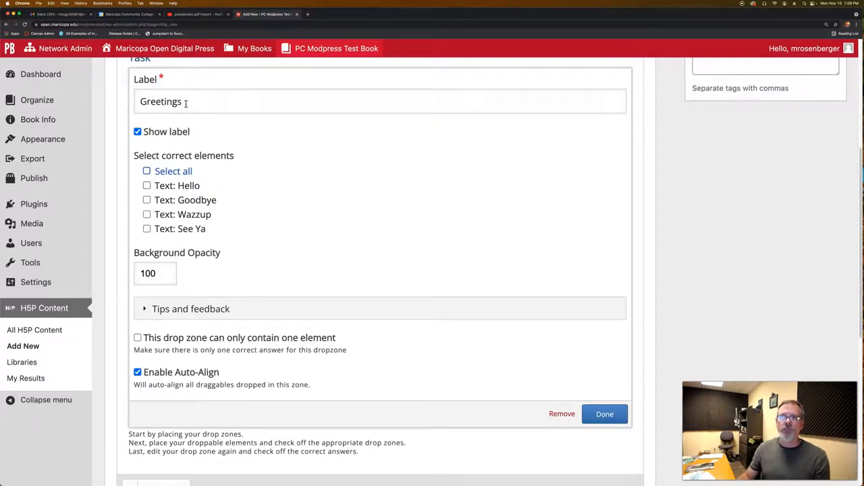
pyautogui.moveTo(176, 182)
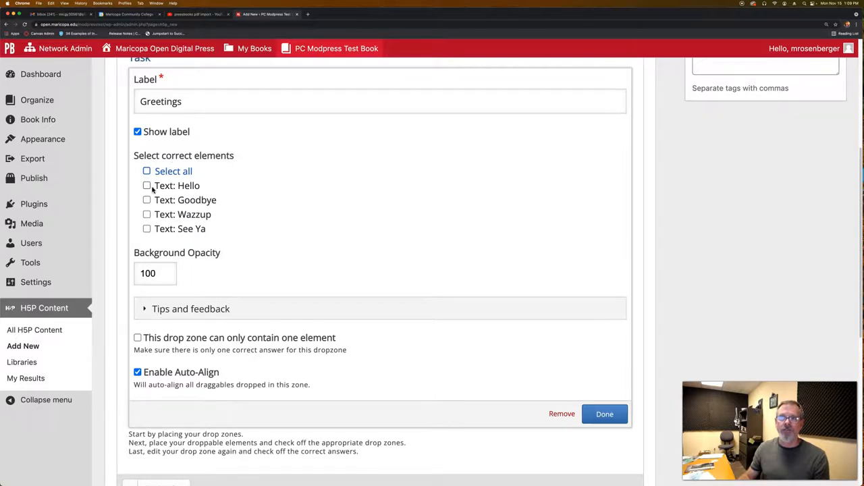
# Mark Hello and Wazzup as correct answers for the Greetings zone.
pyautogui.click(146, 185)
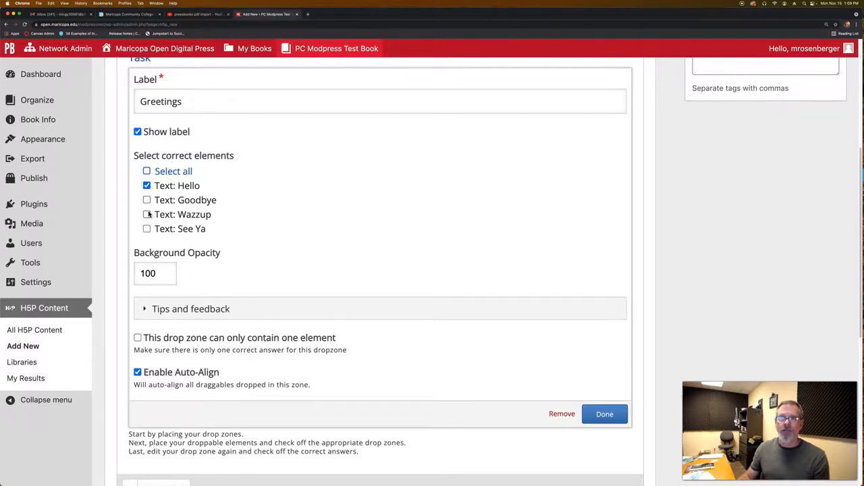
pyautogui.click(146, 213)
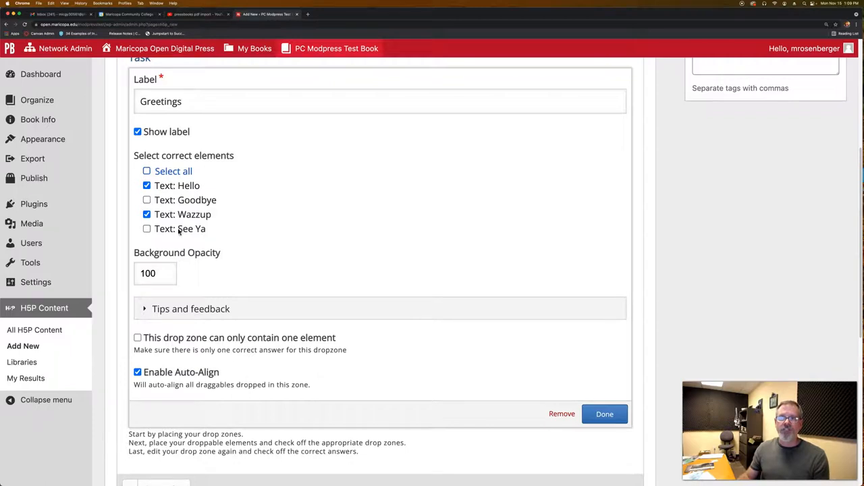
pyautogui.click(604, 413)
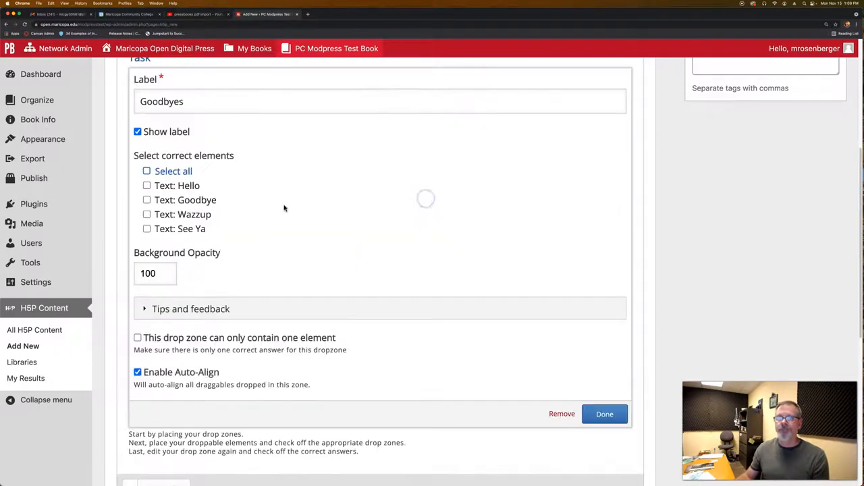
# Mark Goodbye and See Ya as correct answers for the Goodbyes zone.
pyautogui.click(146, 200)
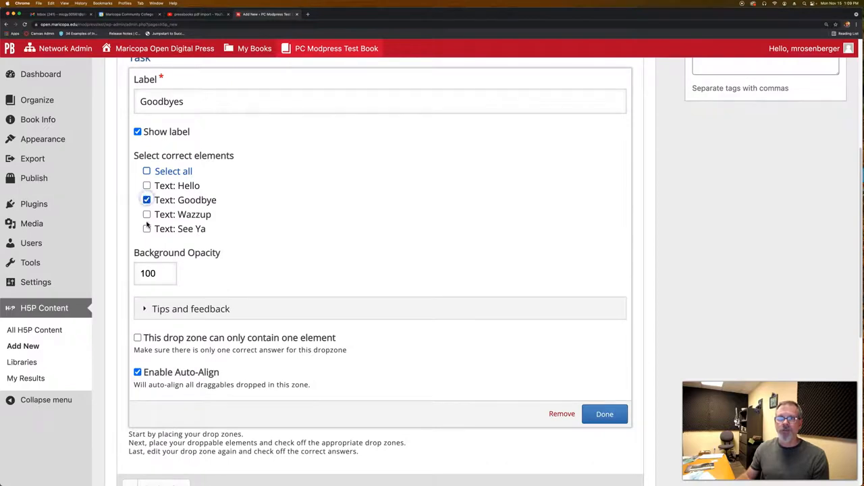
pyautogui.click(145, 228)
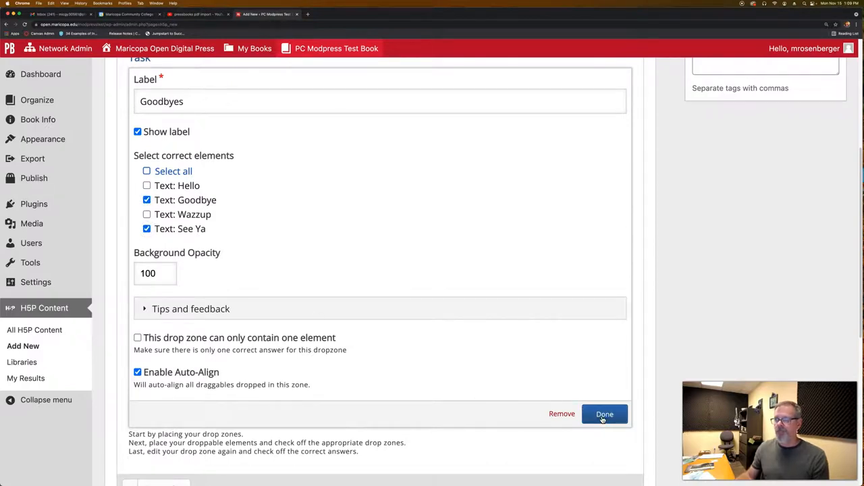
pyautogui.click(604, 413)
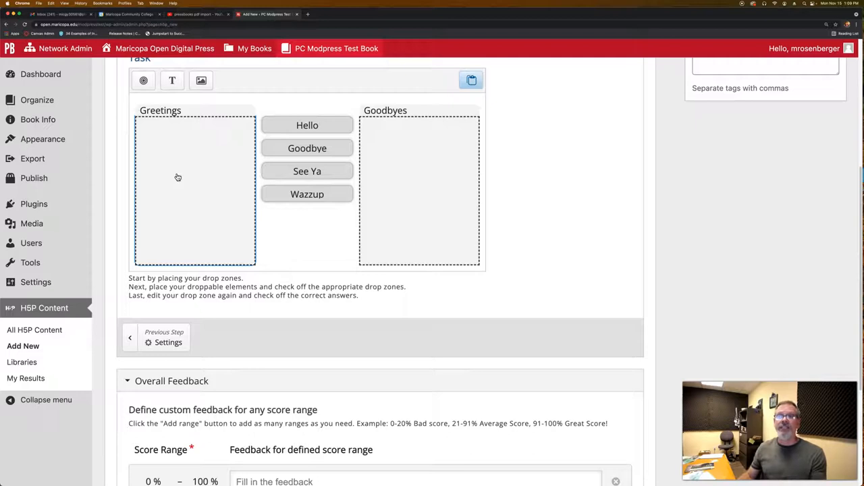
pyautogui.moveTo(465, 283)
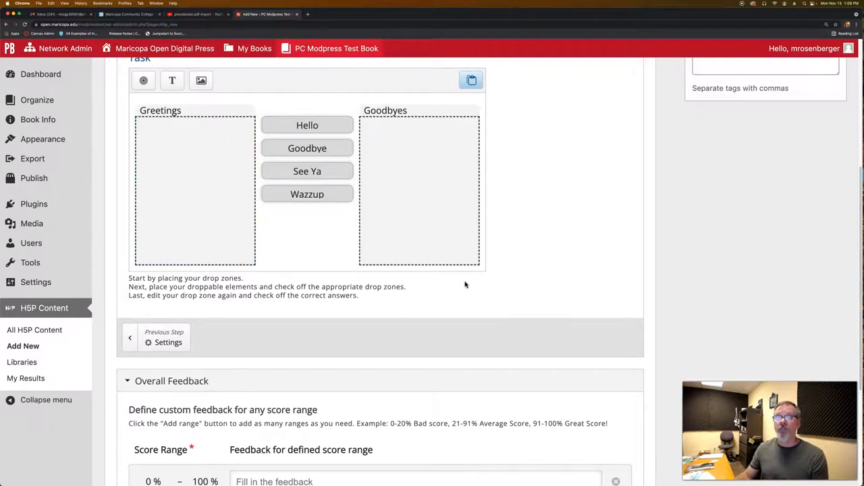
# Create the Test activity from the Actions panel so the finished exercise displays.
pyautogui.scroll(-3)
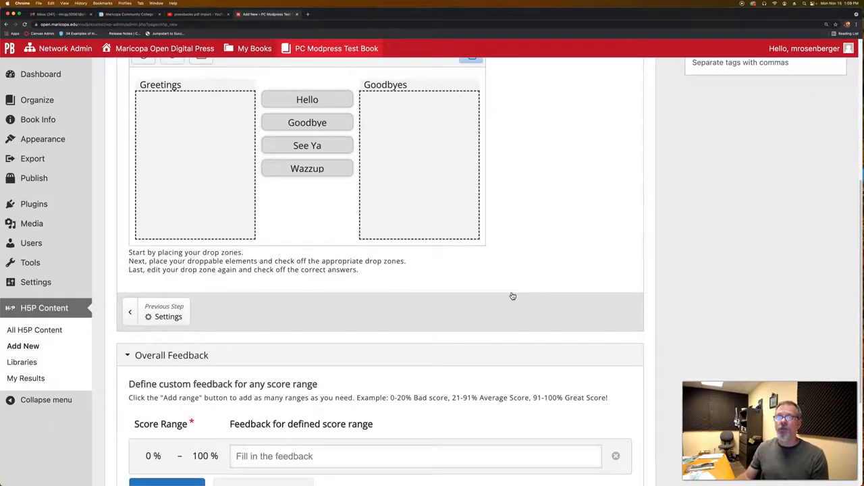
pyautogui.scroll(-3)
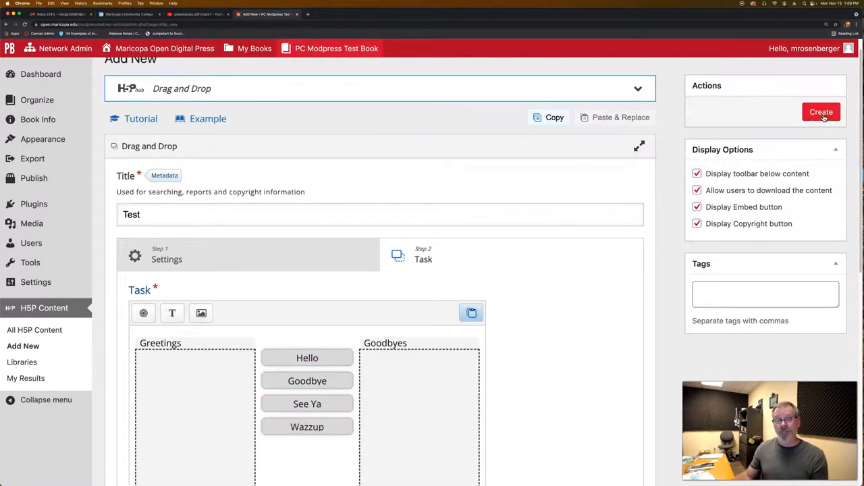
pyautogui.click(822, 111)
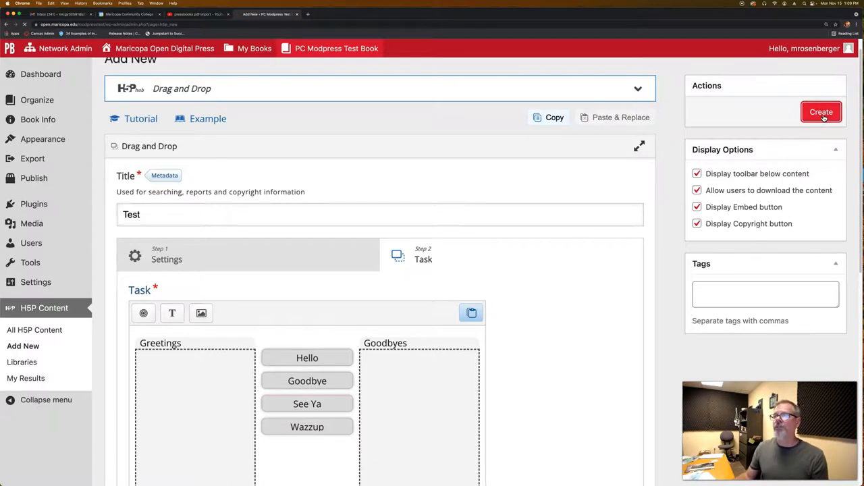
pyautogui.click(821, 112)
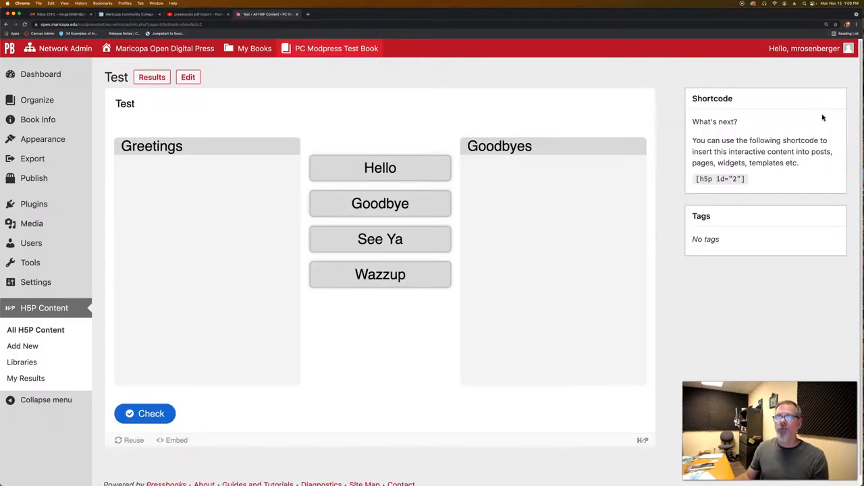
# Drag the four words into their zones and check the answers for a 4/4 score.
pyautogui.click(381, 167)
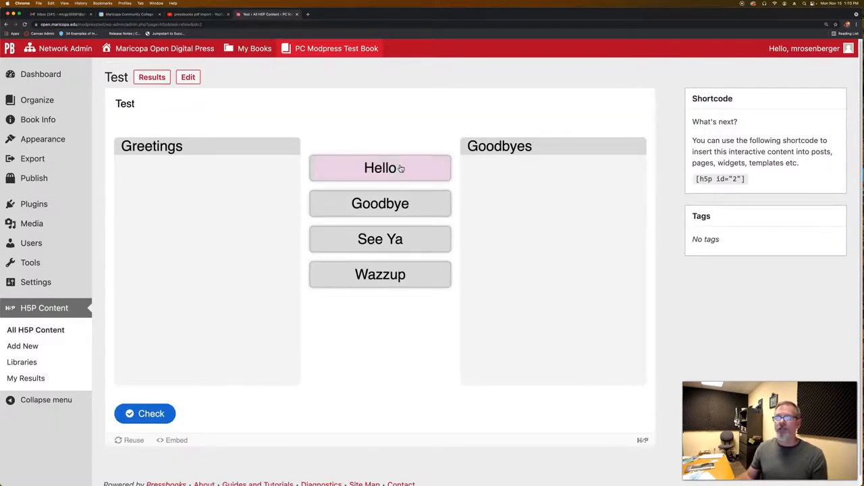
pyautogui.moveTo(380, 168); pyautogui.dragTo(532, 169)
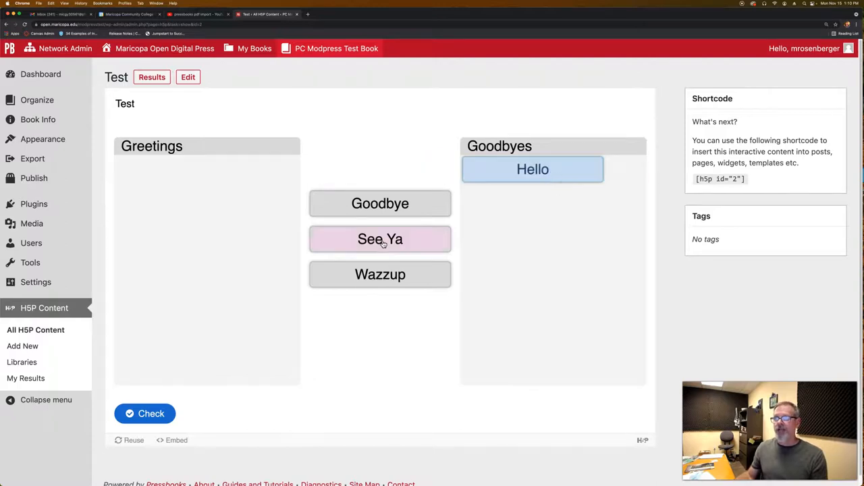
pyautogui.moveTo(380, 274); pyautogui.dragTo(532, 197)
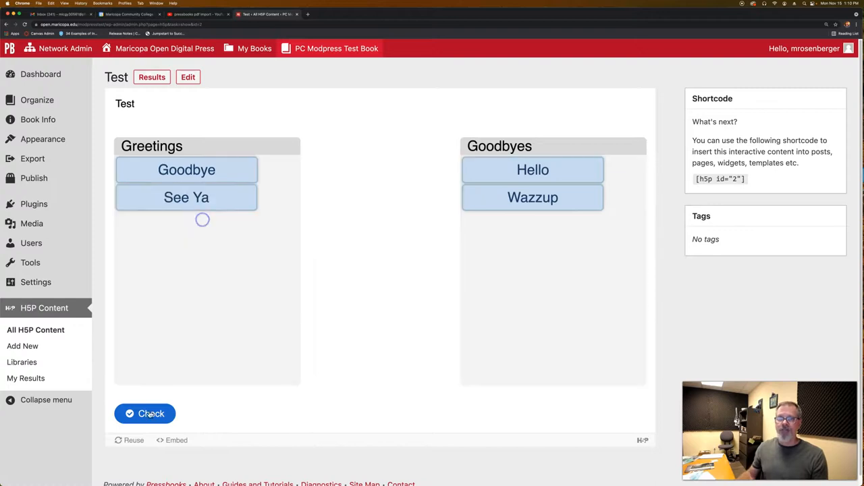
pyautogui.click(145, 414)
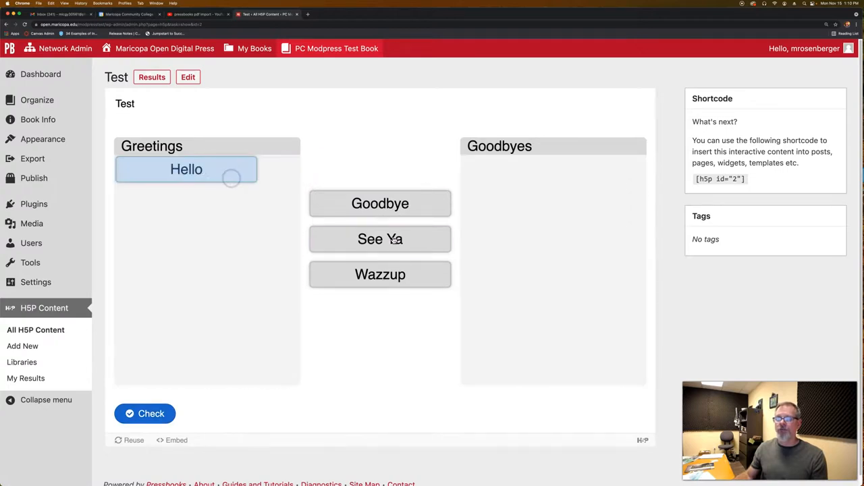
pyautogui.moveTo(379, 238); pyautogui.dragTo(532, 169)
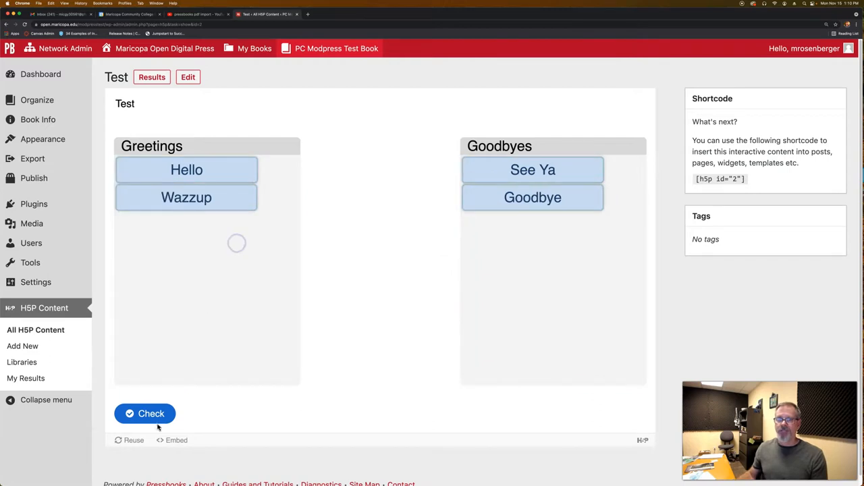
pyautogui.click(144, 413)
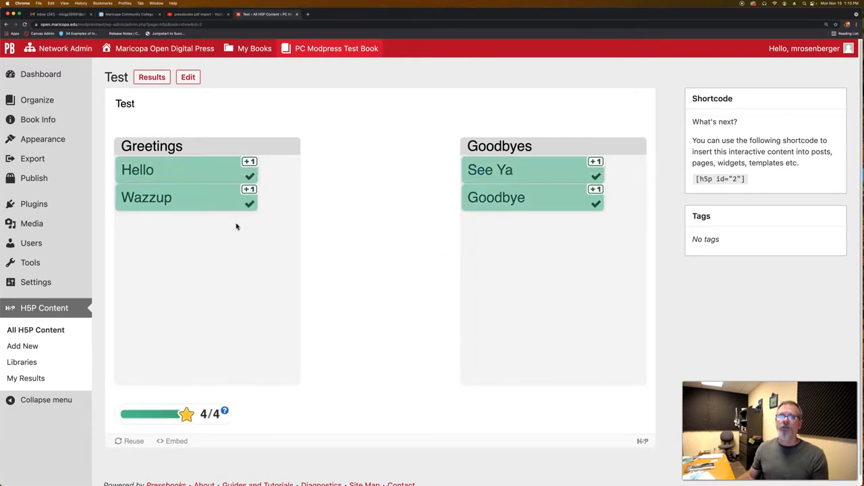